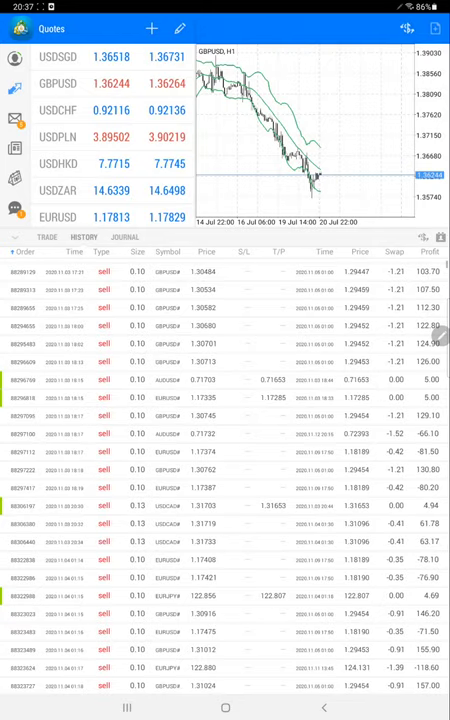
pyautogui.scroll(-3)
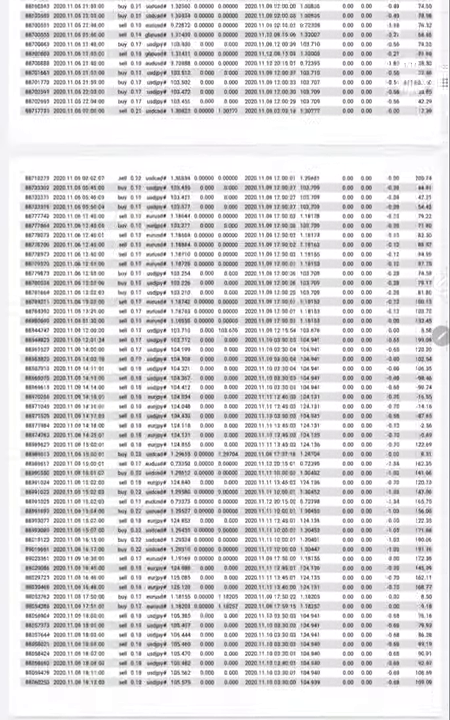
pyautogui.scroll(-3)
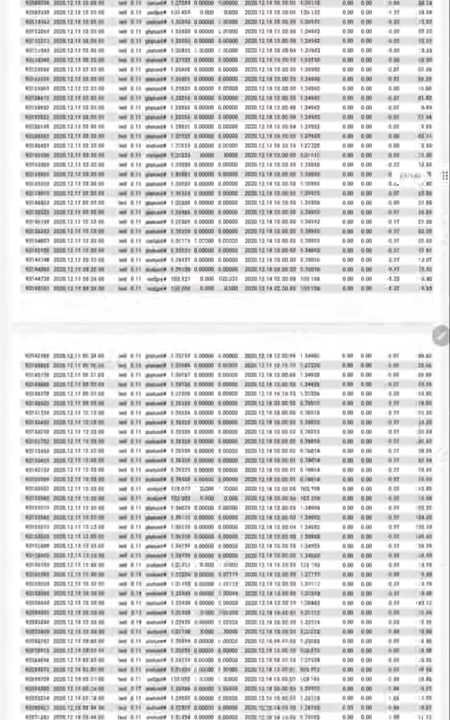
pyautogui.scroll(-3)
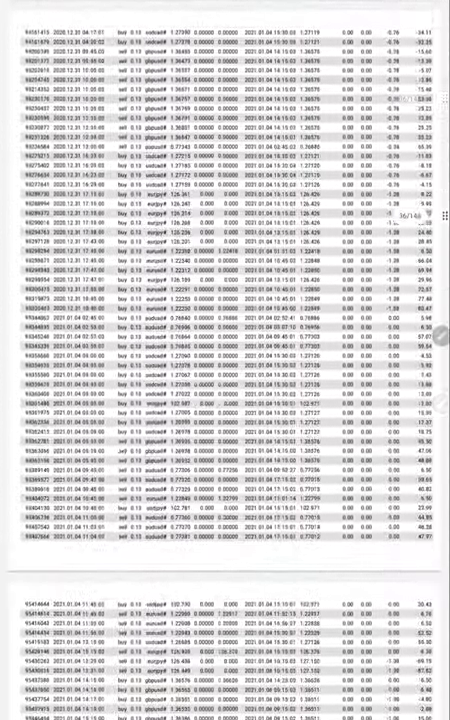
pyautogui.scroll(-3)
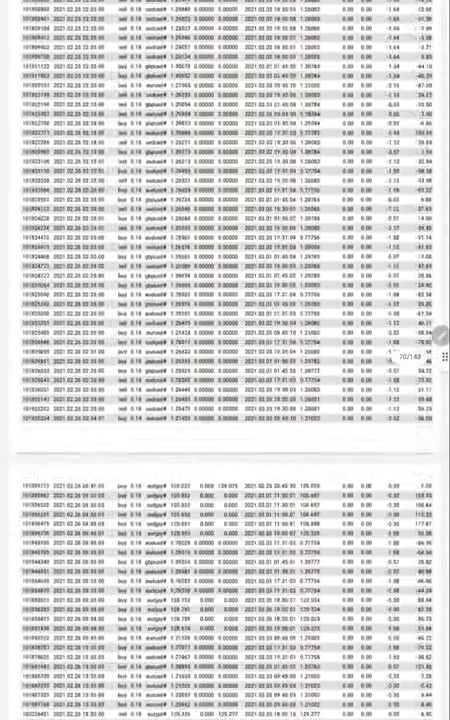
pyautogui.scroll(-3)
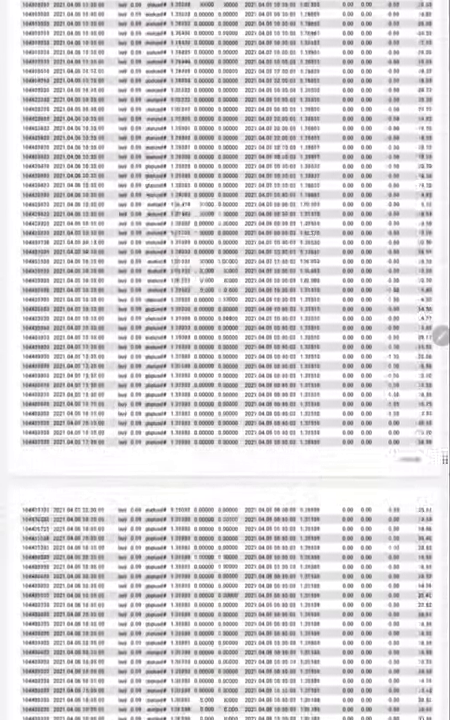
pyautogui.scroll(-3)
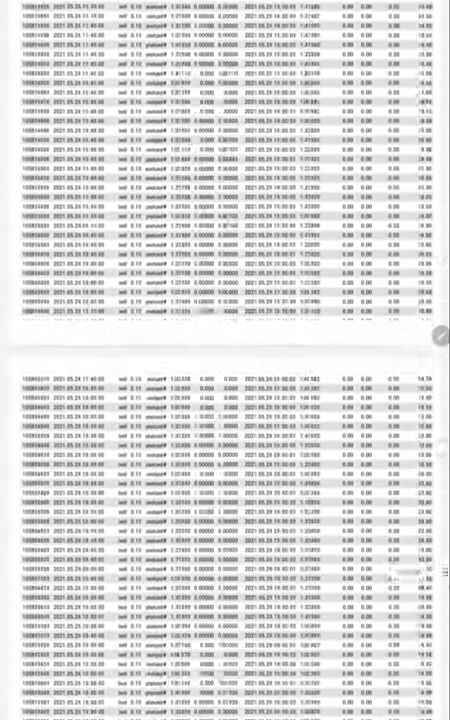
pyautogui.scroll(-3)
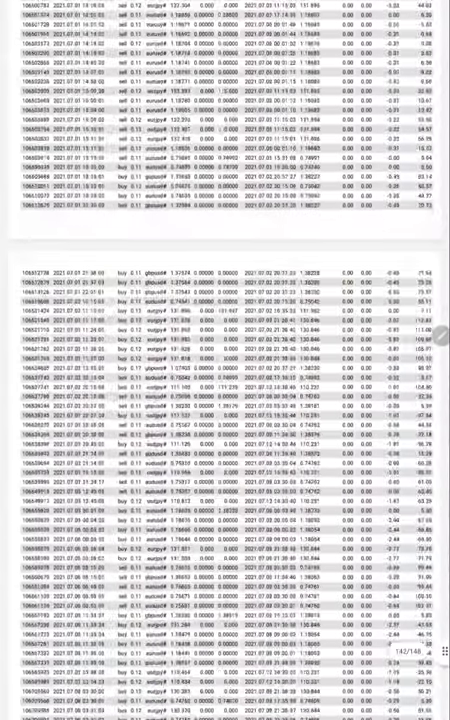
pyautogui.scroll(-3)
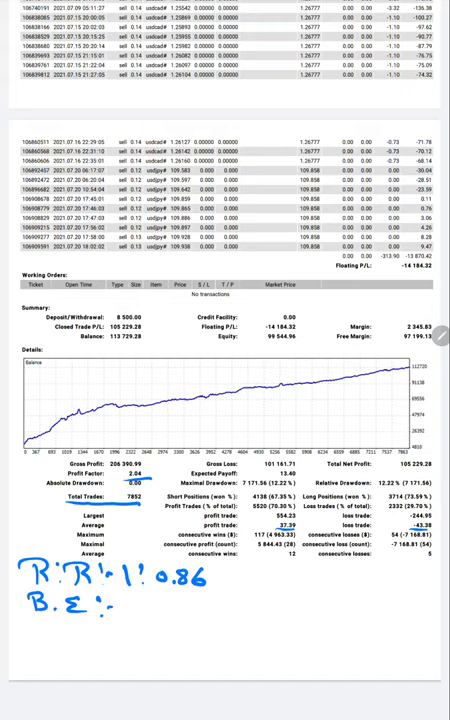
pyautogui.write('S')
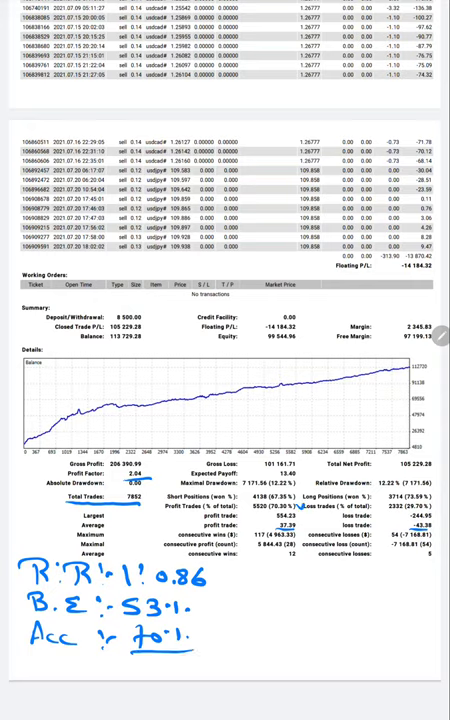
pyautogui.write('17')
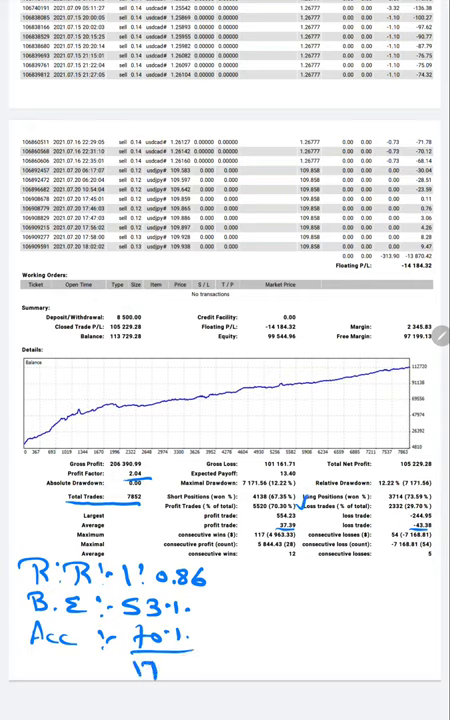